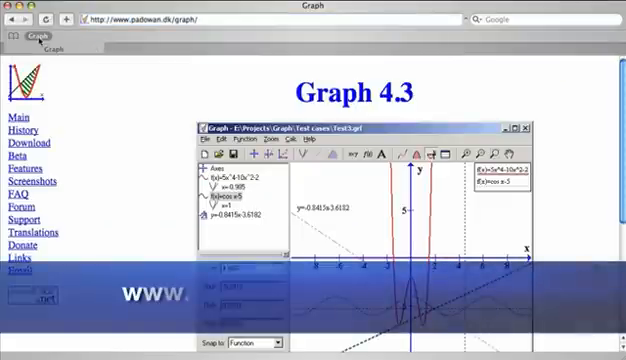
- Scroll down through the Features page describing drawing, exporting, customization and evaluation
scroll("down", 3)
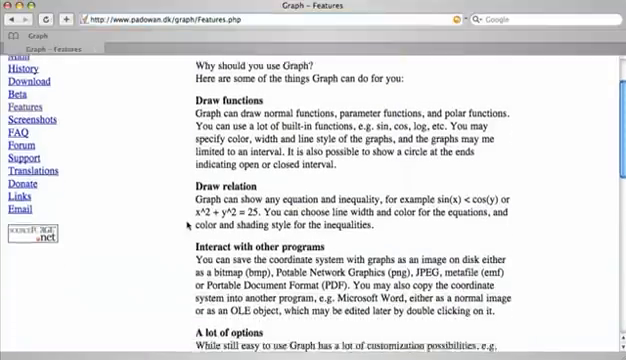
scroll("down", 3)
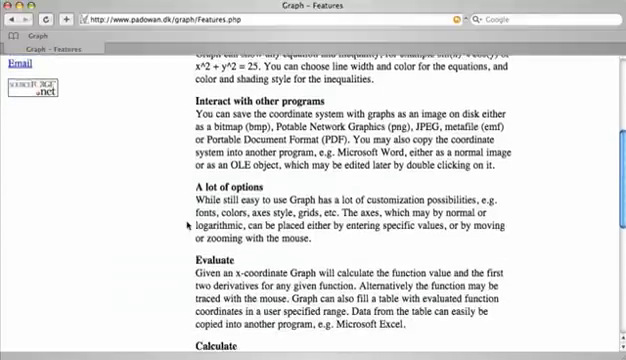
scroll("down", 3)
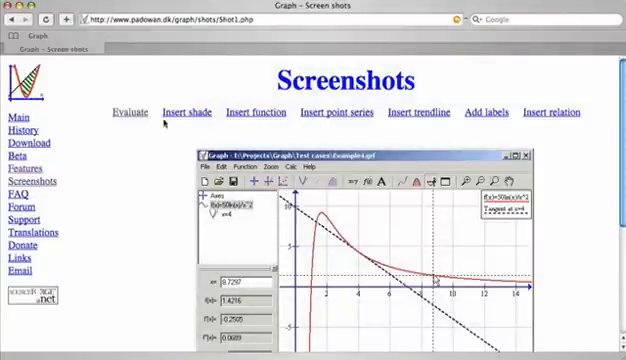
- View the 'Insert shade' and then the 'Insert function' screenshots in the gallery
left_click(188, 112)
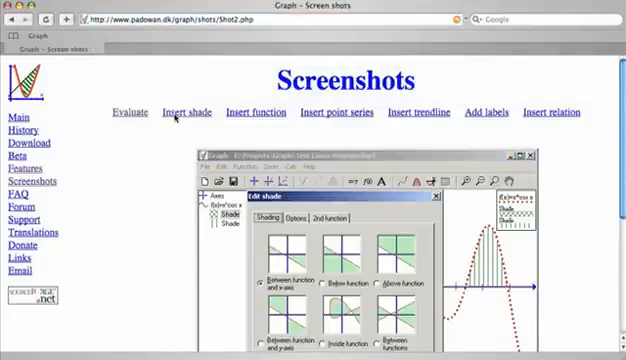
left_click(252, 112)
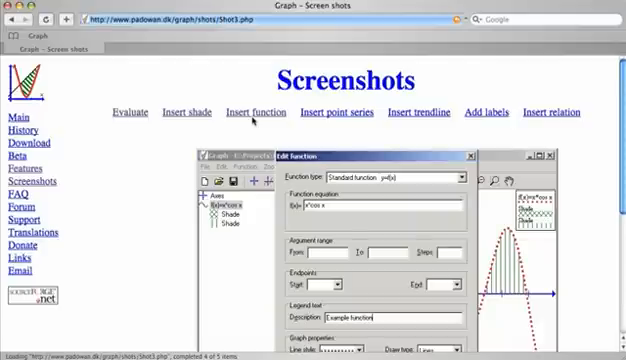